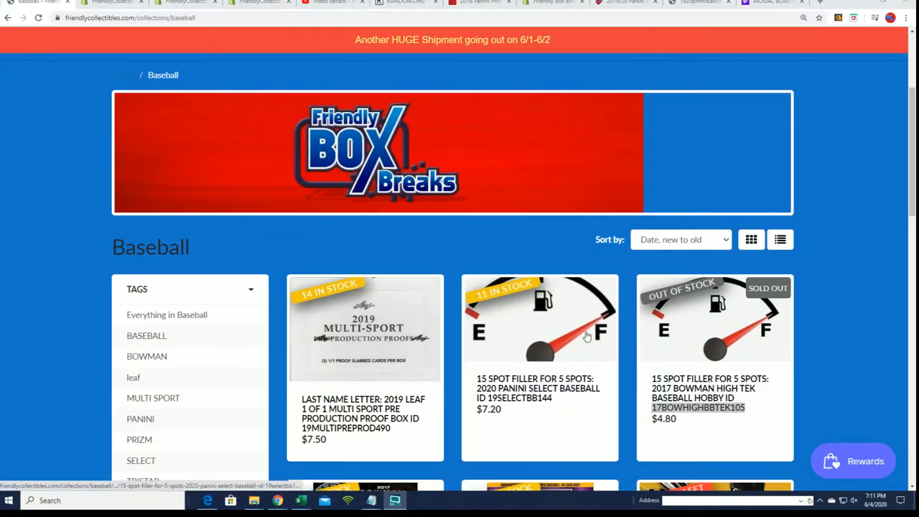
pyautogui.scroll(-3)
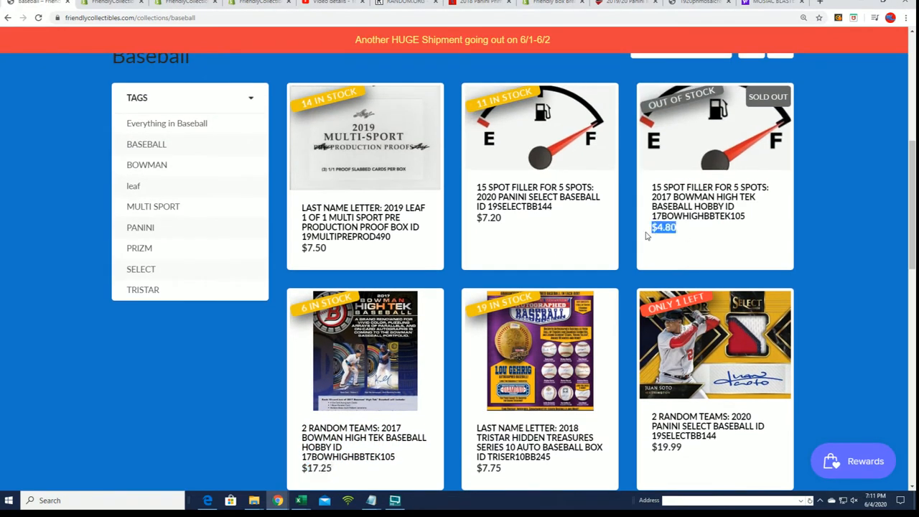
pyautogui.scroll(-3)
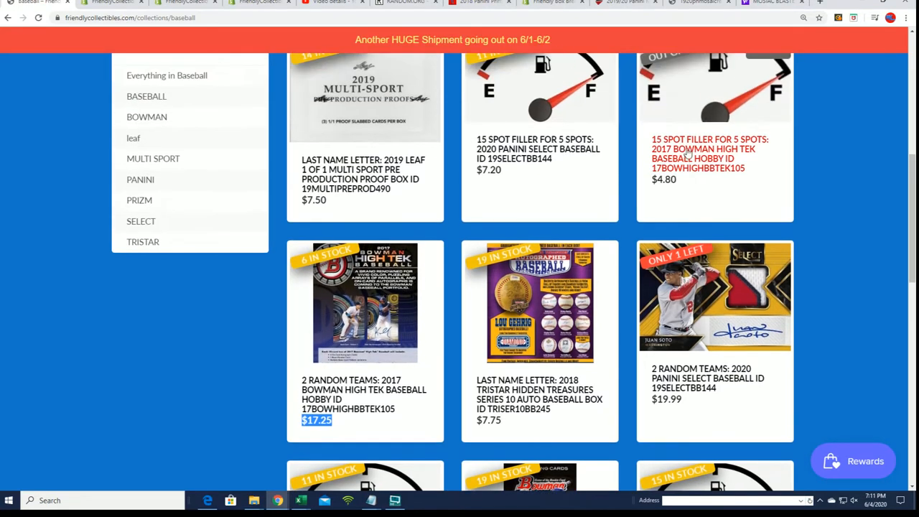
pyautogui.scroll(-3)
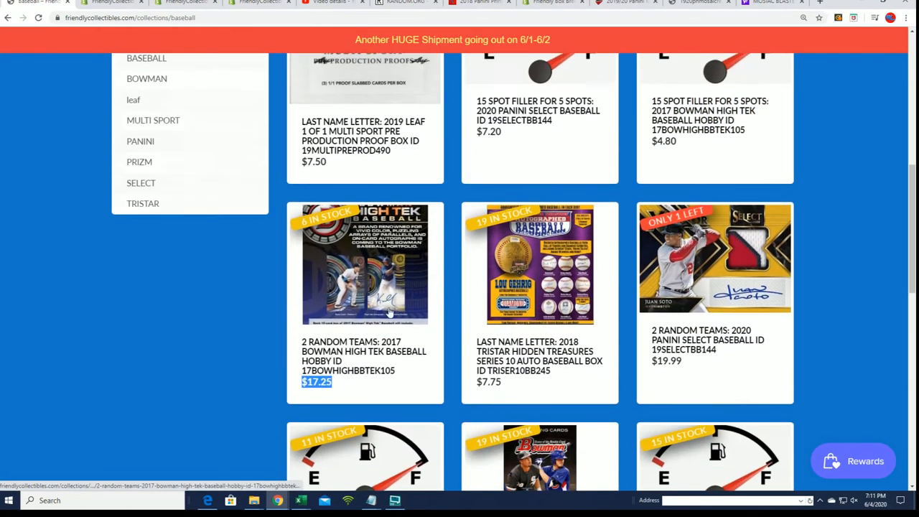
pyautogui.scroll(-3)
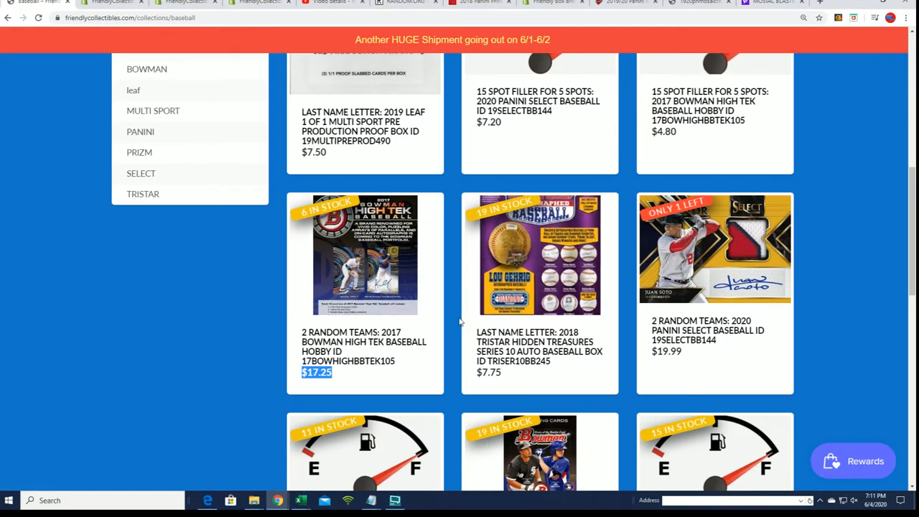
pyautogui.scroll(-3)
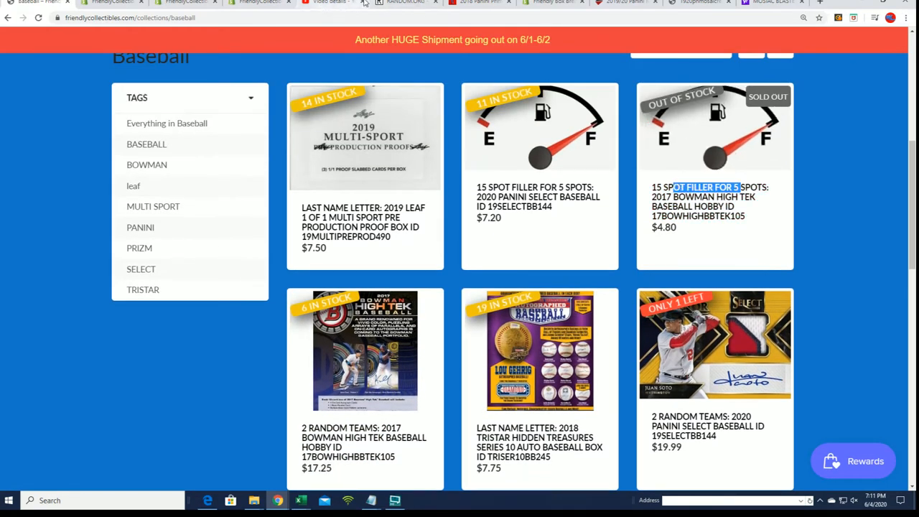
pyautogui.click(406, 2)
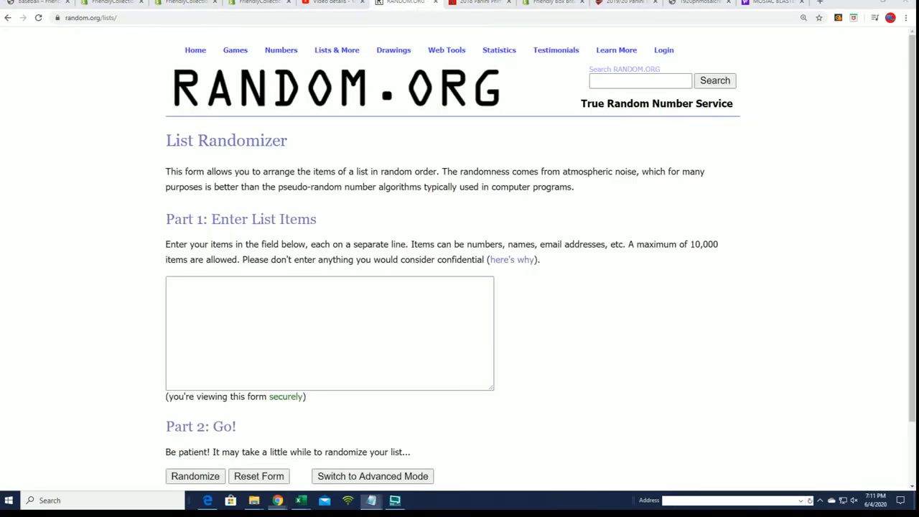
pyautogui.click(394, 501)
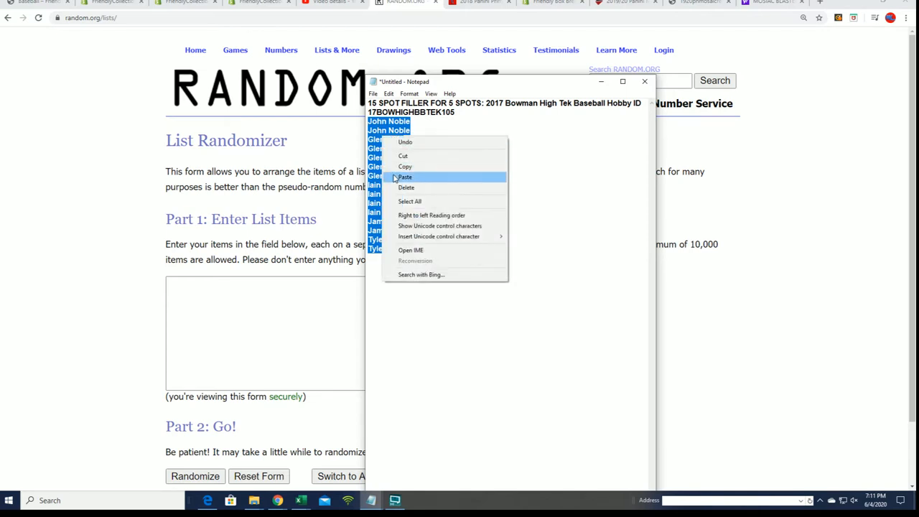
pyautogui.click(404, 176)
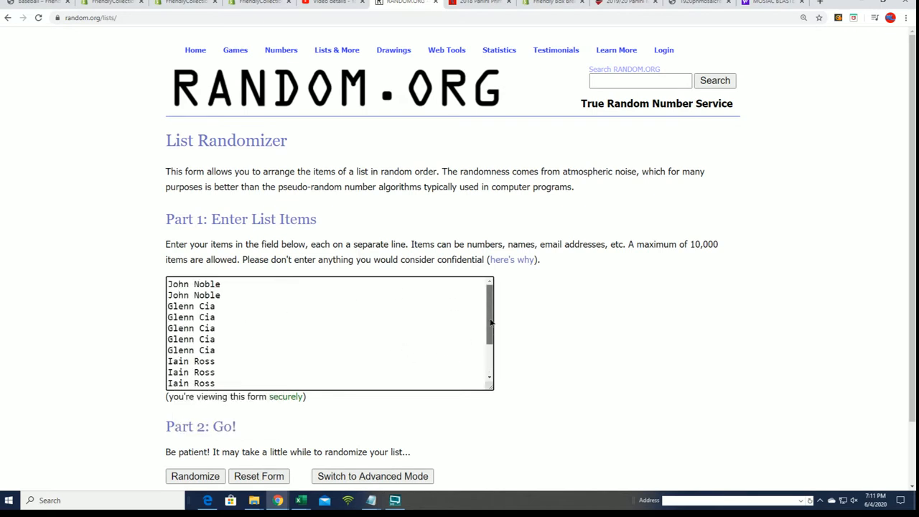
# - Shuffle the 15 filler names into a new random order seven times
pyautogui.scroll(-3)
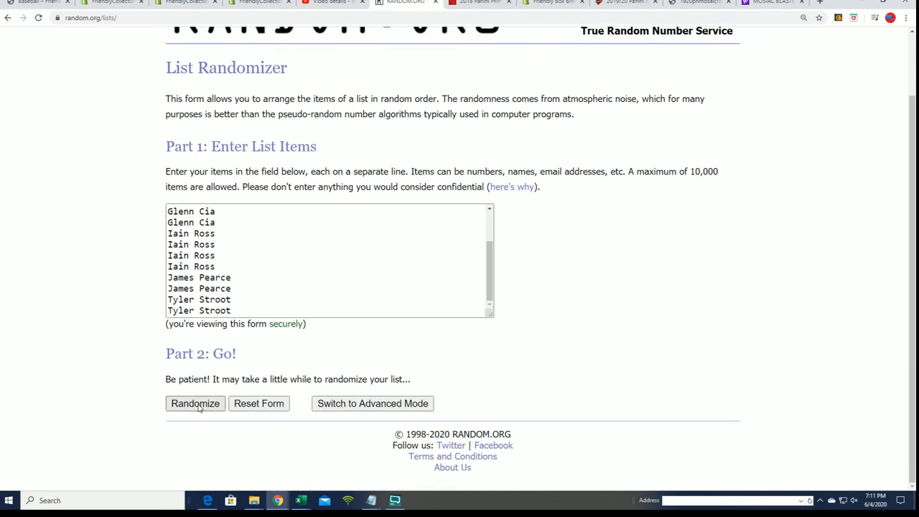
pyautogui.click(194, 402)
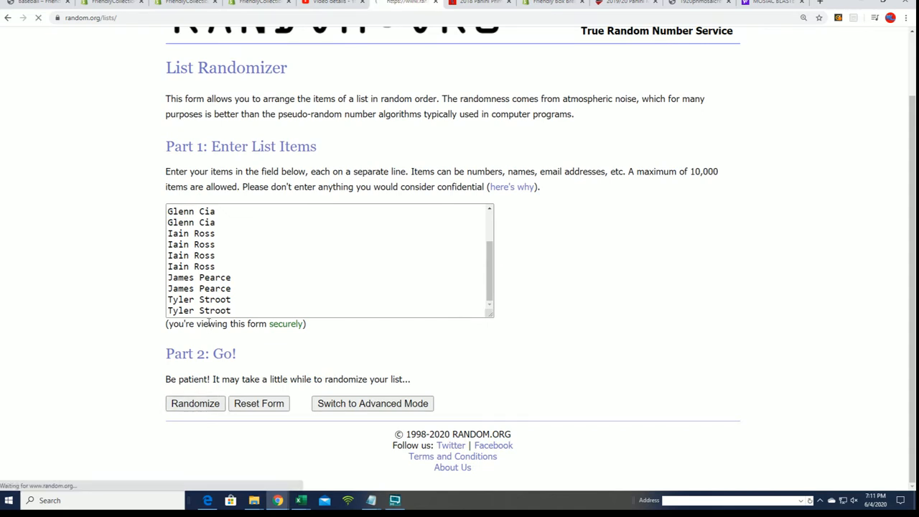
pyautogui.click(194, 402)
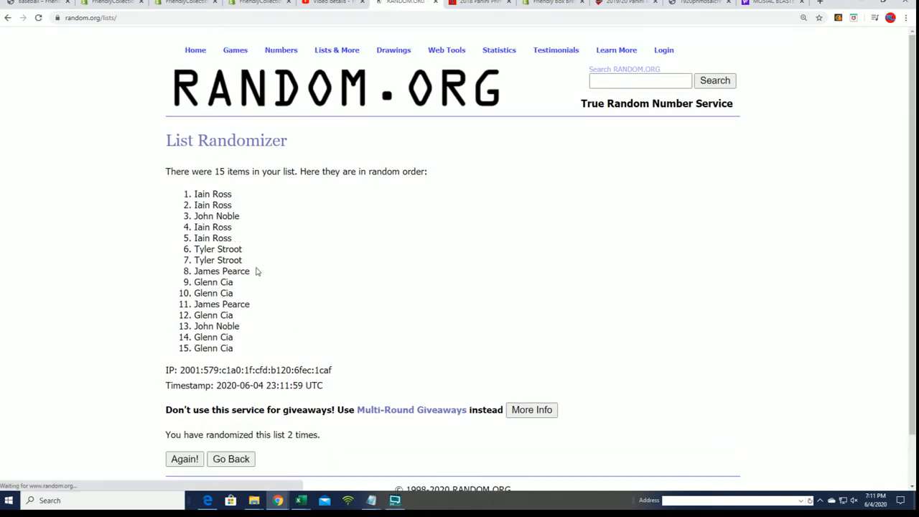
pyautogui.click(185, 458)
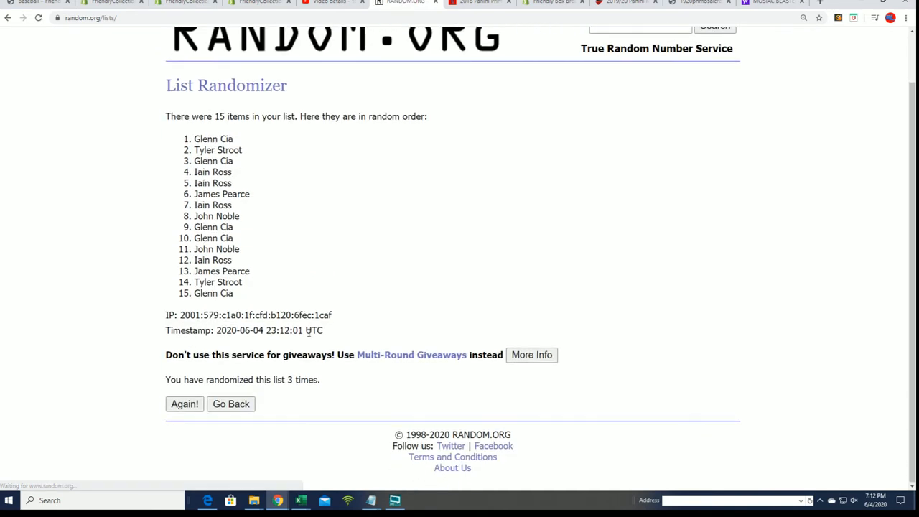
pyautogui.click(185, 403)
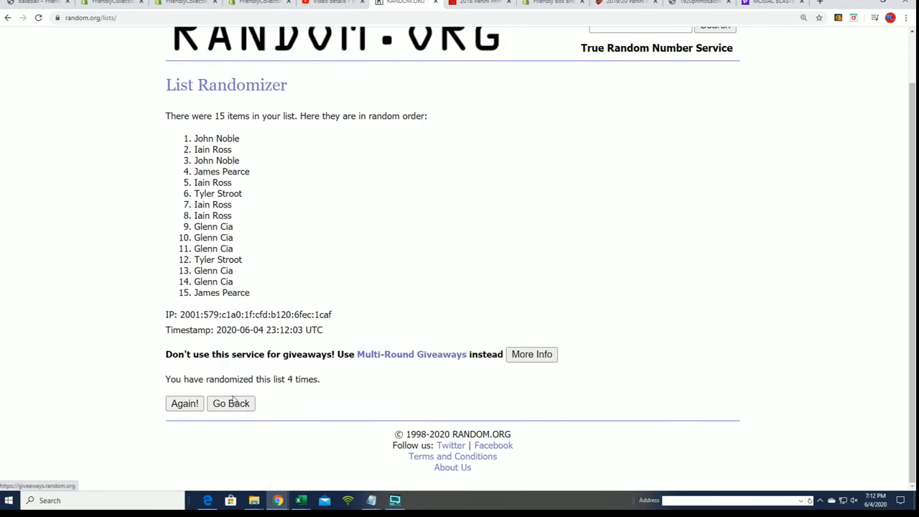
pyautogui.click(184, 403)
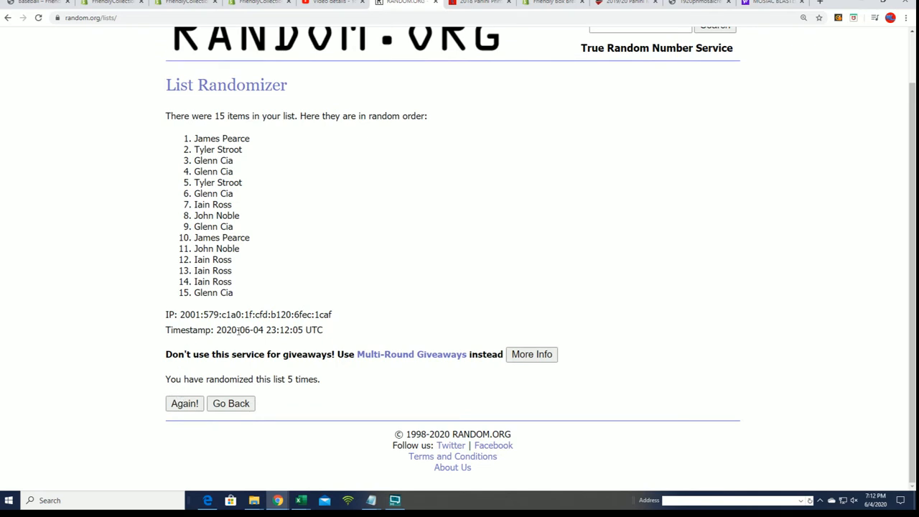
pyautogui.click(185, 402)
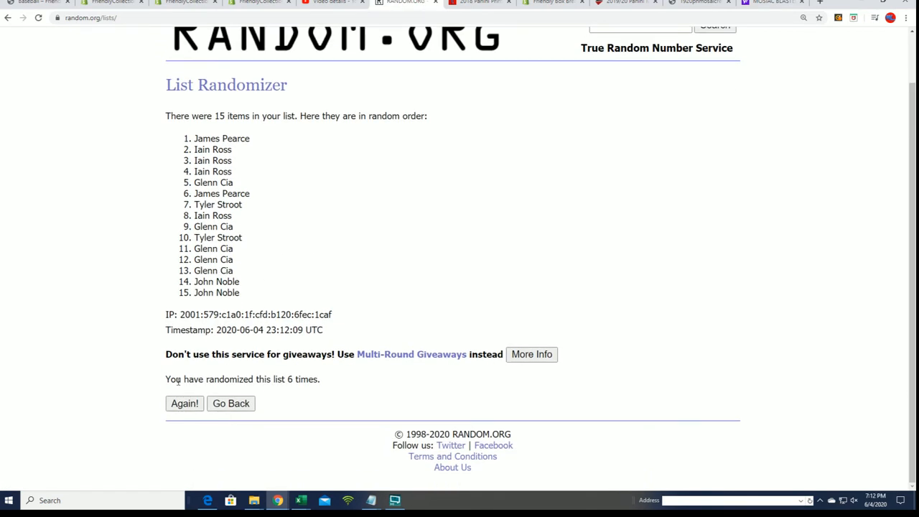
pyautogui.click(185, 403)
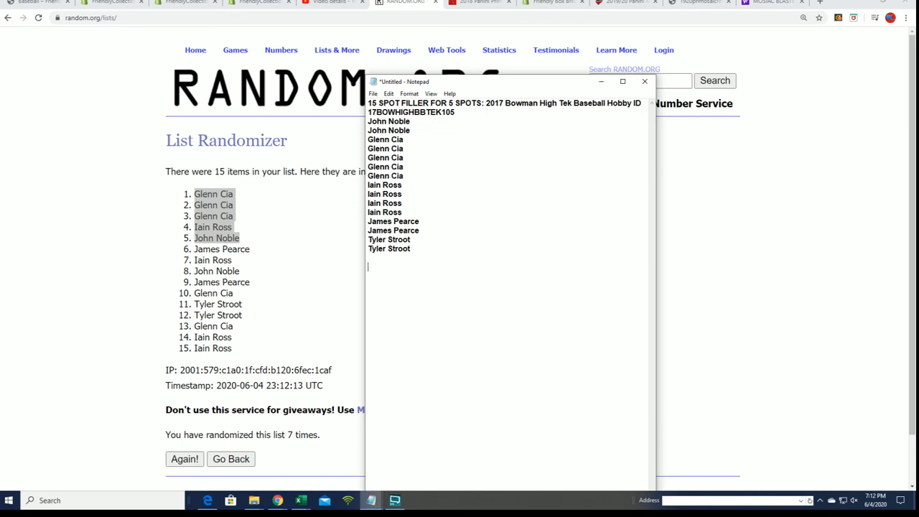
pyautogui.write('Glenn Cia')
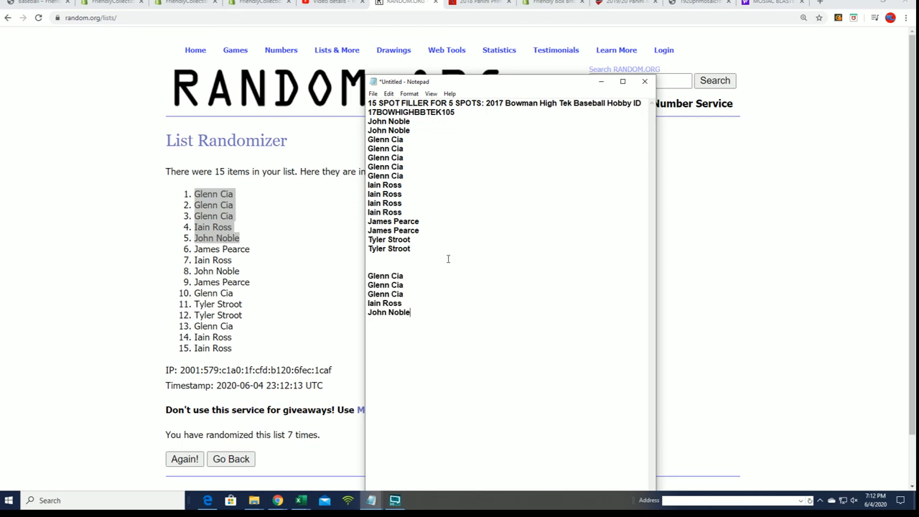